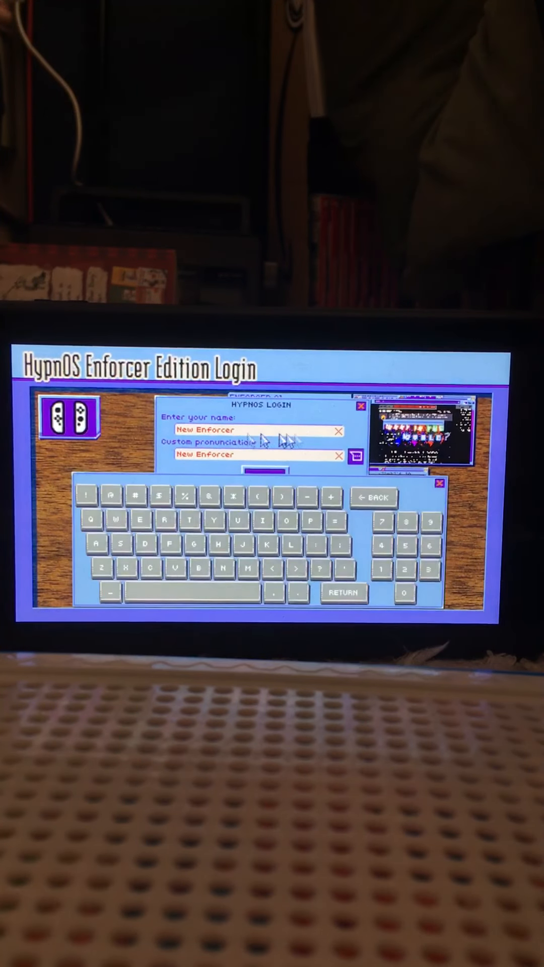
Step: Spell the enforcer name GUMSHOE GOOPER letter by letter on the on-screen keyboard
type("!")
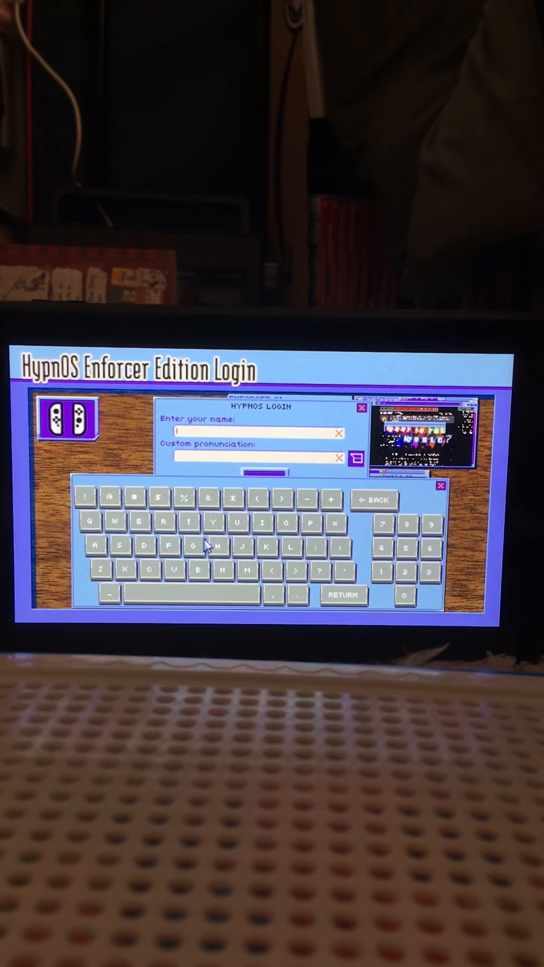
left_click(190, 548)
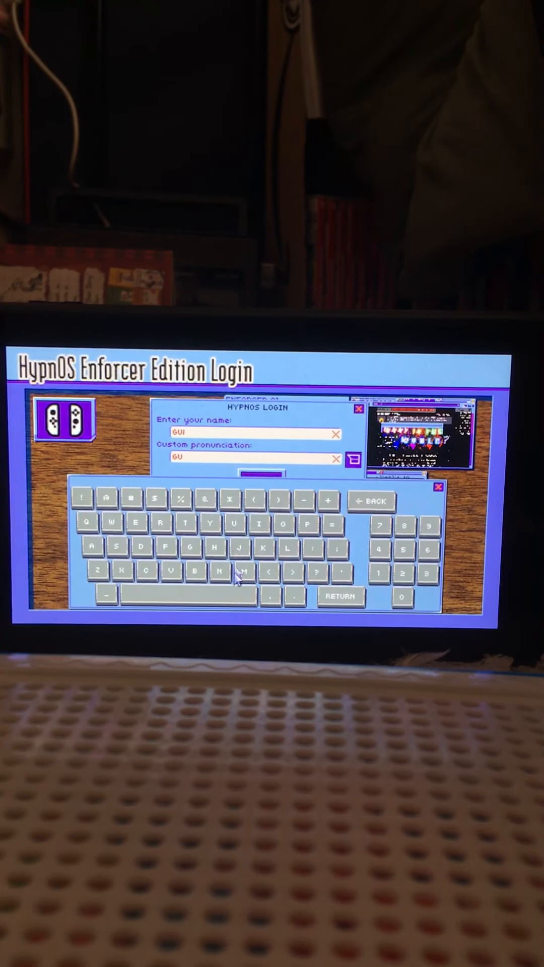
left_click(241, 572)
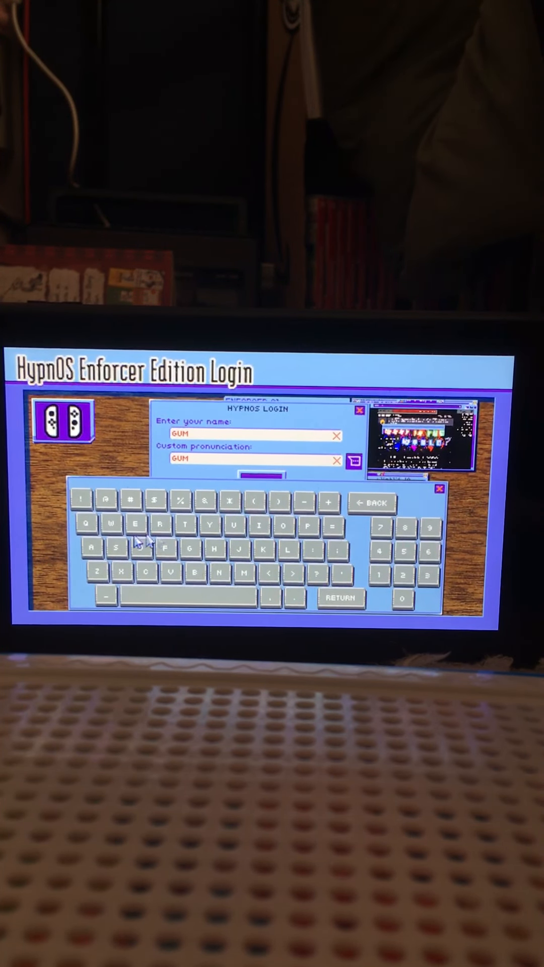
left_click(216, 550)
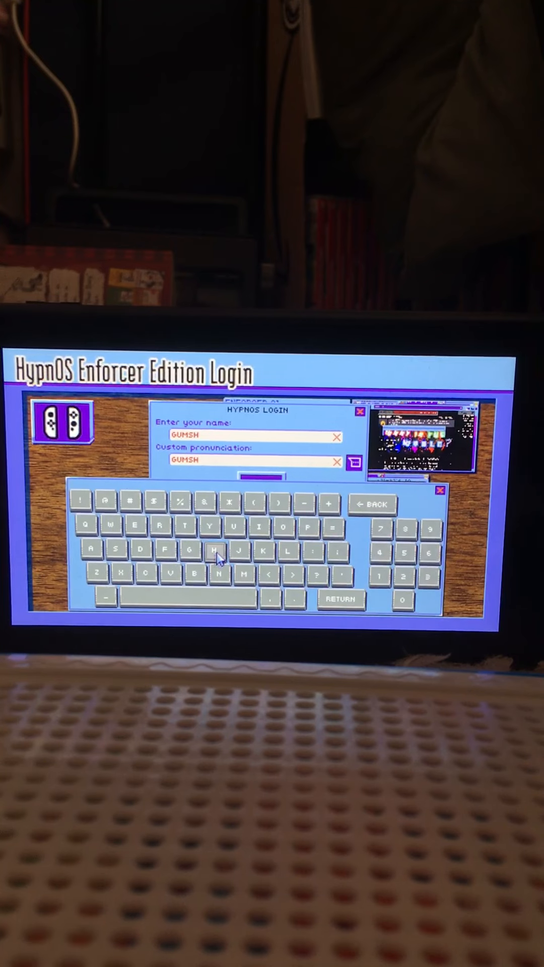
left_click(284, 529)
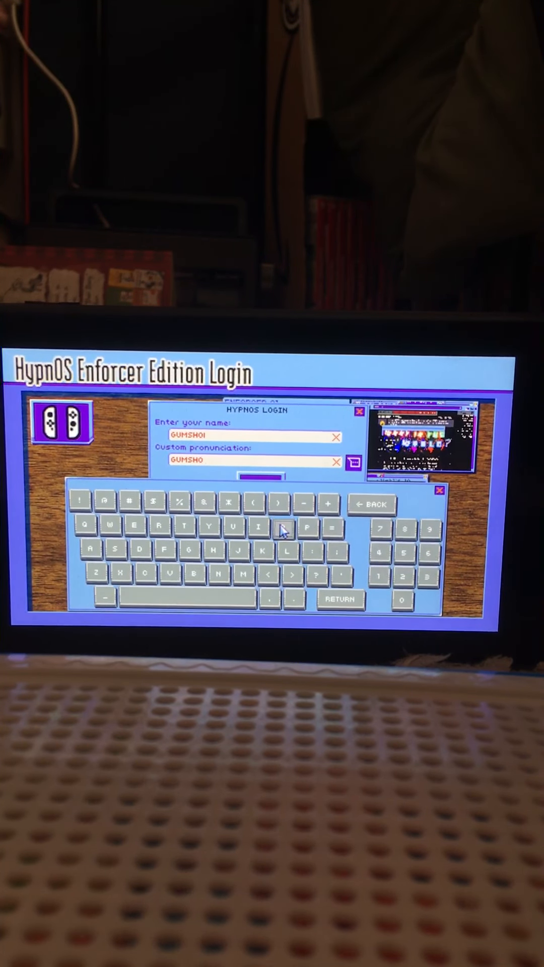
left_click(140, 528)
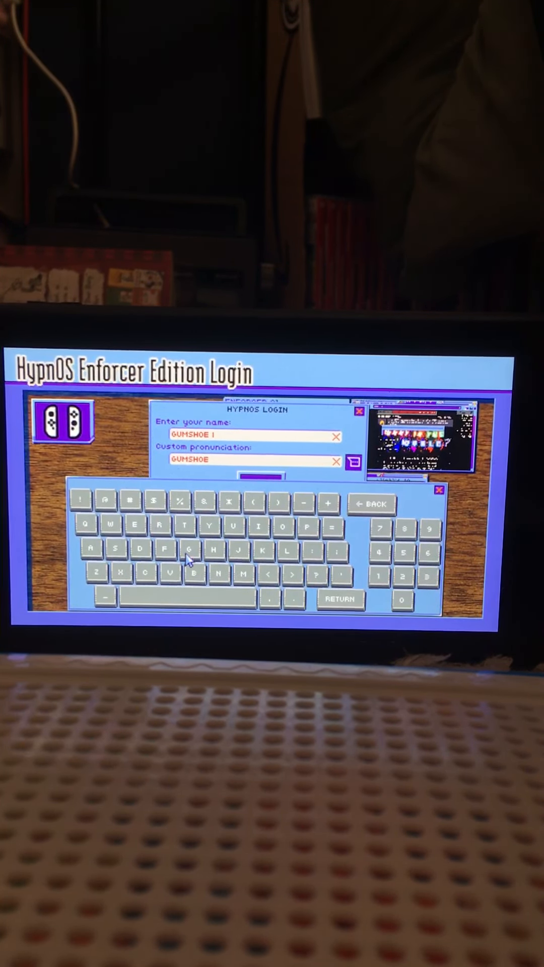
left_click(188, 550)
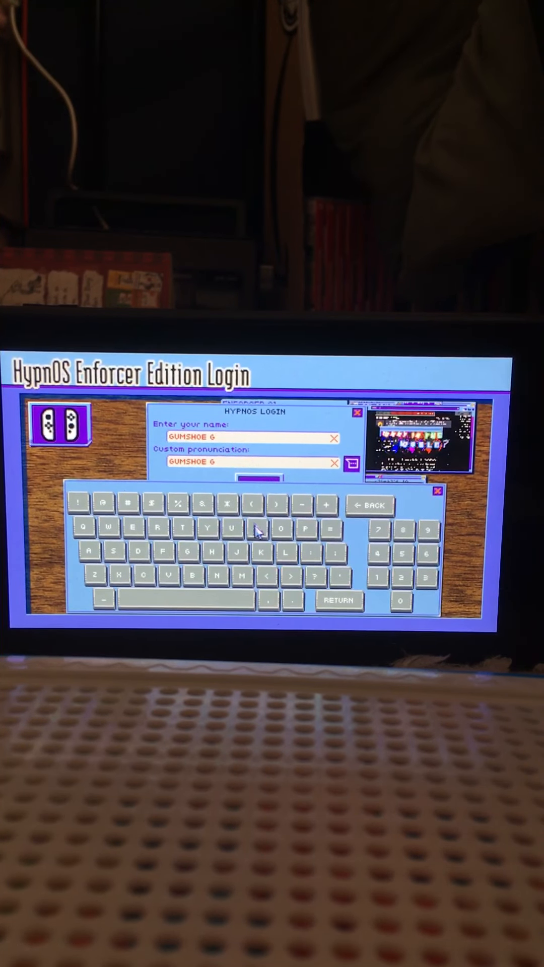
left_click(284, 545)
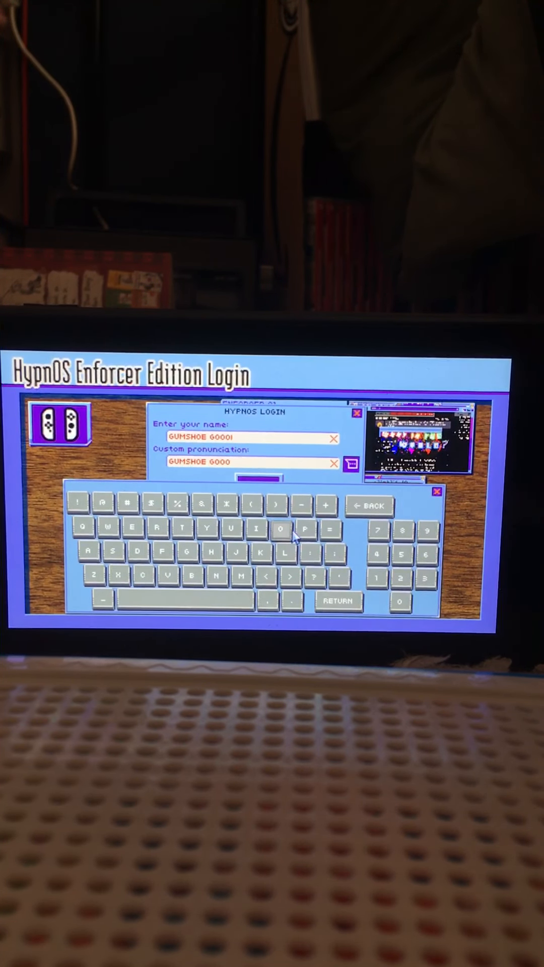
left_click(368, 506)
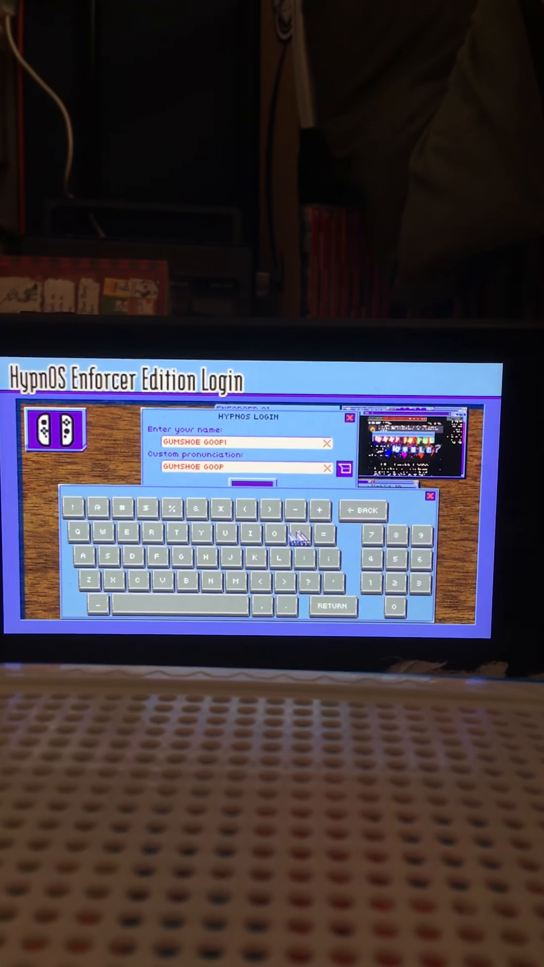
left_click(124, 549)
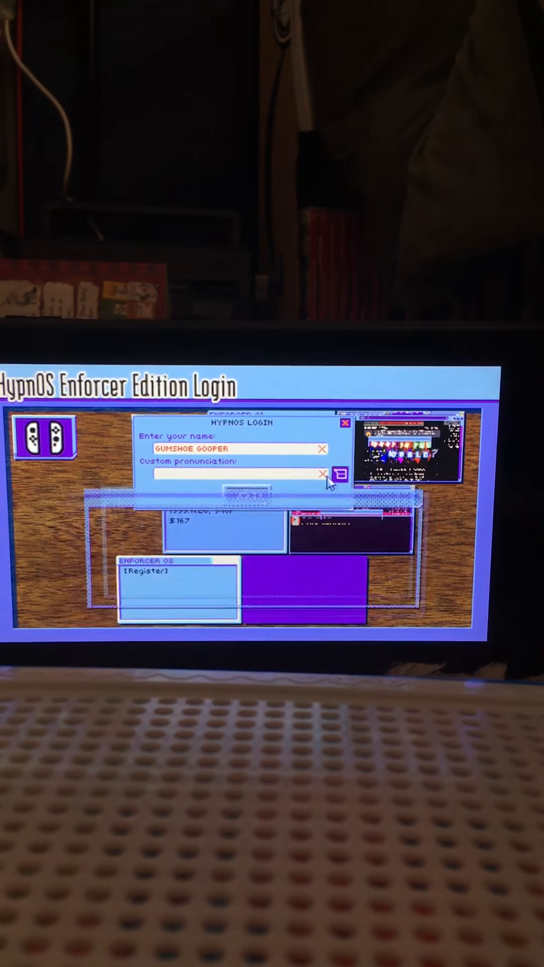
Step: Enter GUMSHOE GOOPER as the custom pronunciation and preview how it sounds
left_click(238, 473)
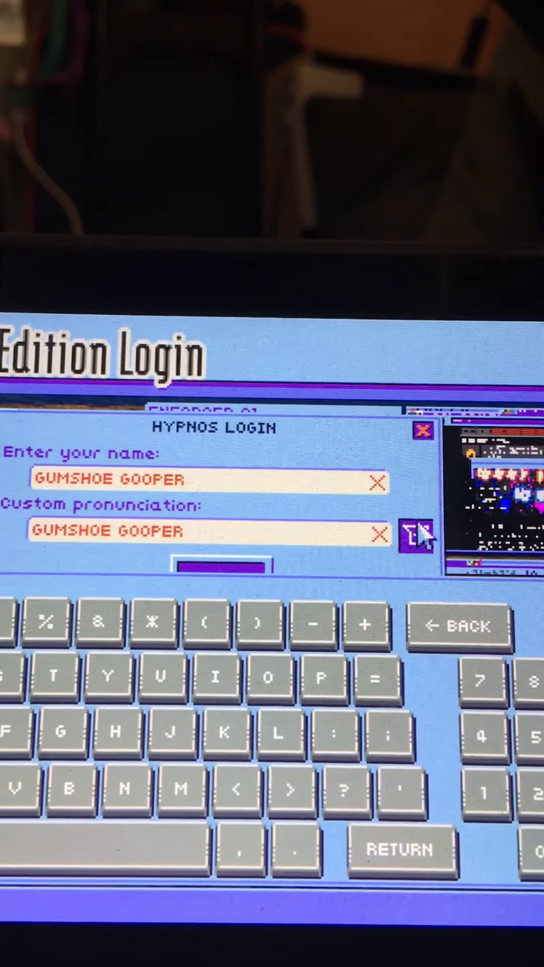
left_click(419, 542)
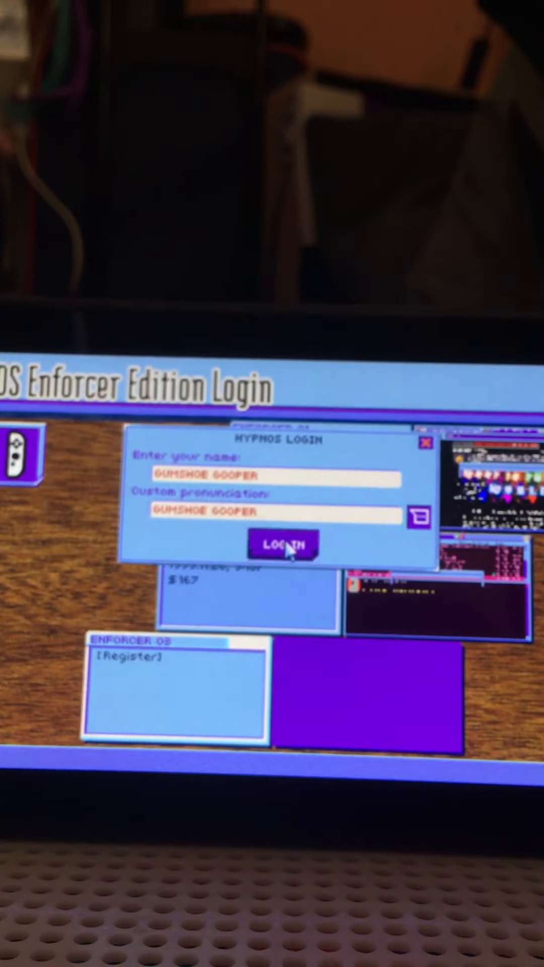
Step: Log in as GUMSHOE GOOPER to reach the enforcer desktop
left_click(283, 545)
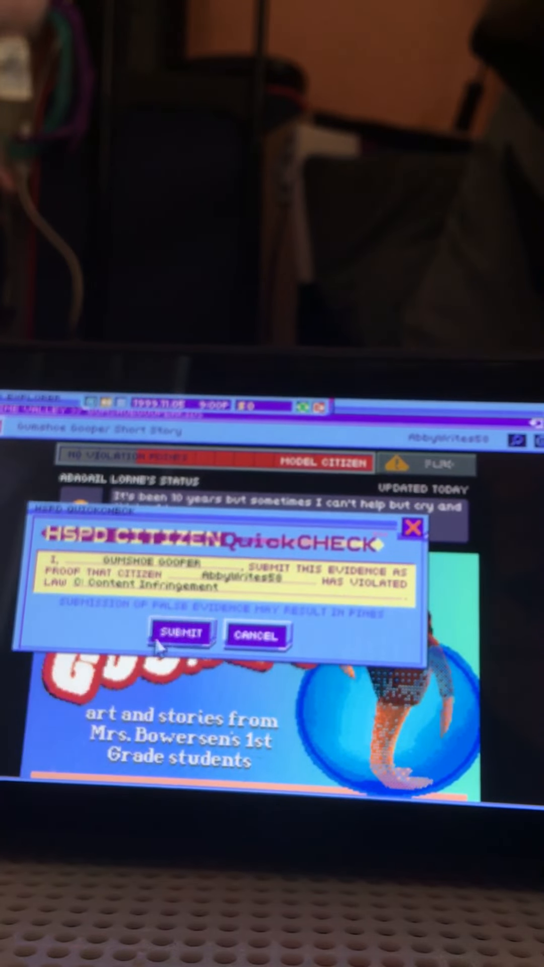
Step: Submit the three infringement reports against AbbyWrites58 and collect the payouts
left_click(181, 636)
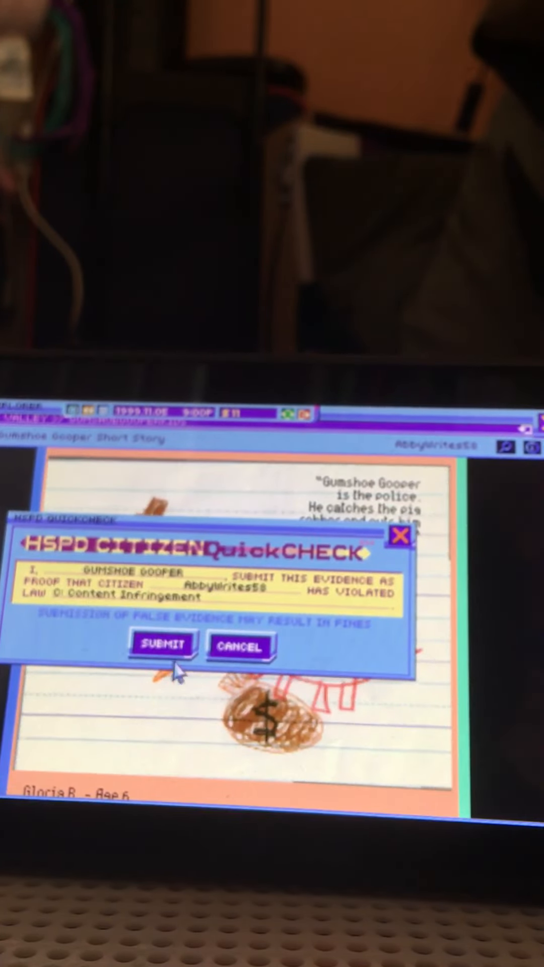
left_click(161, 646)
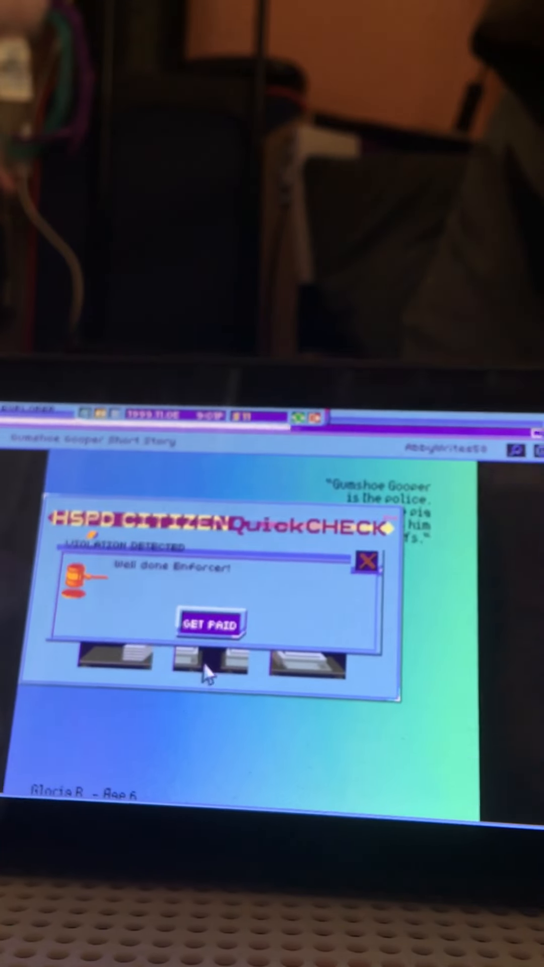
left_click(212, 624)
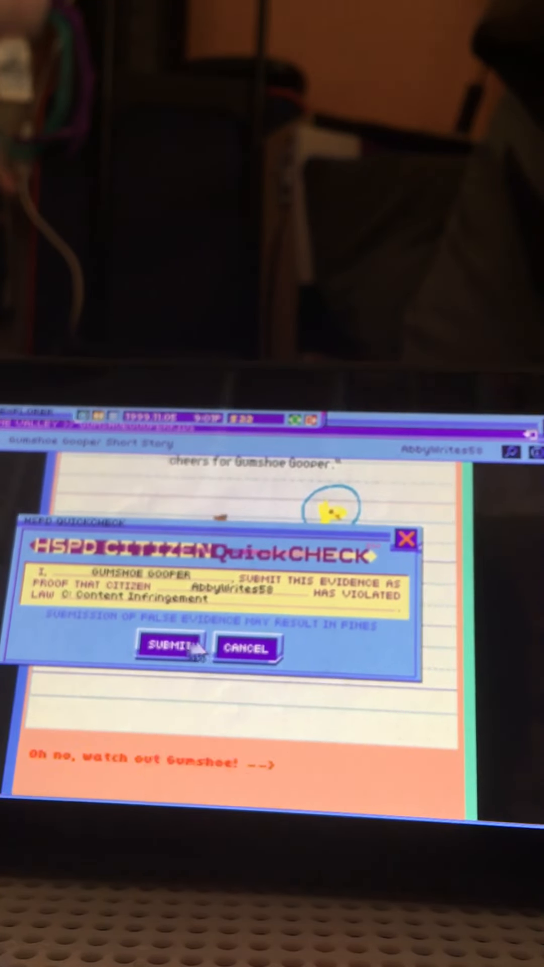
left_click(169, 647)
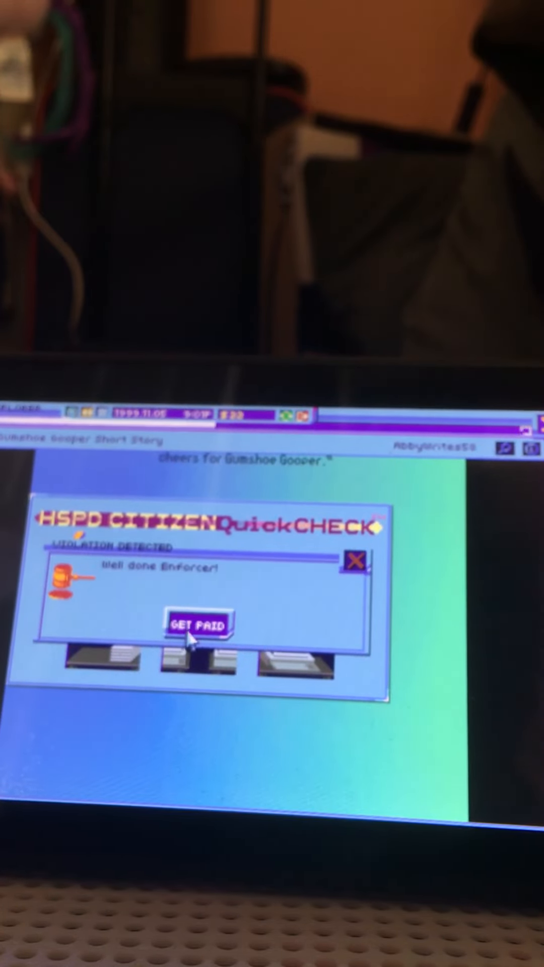
left_click(198, 624)
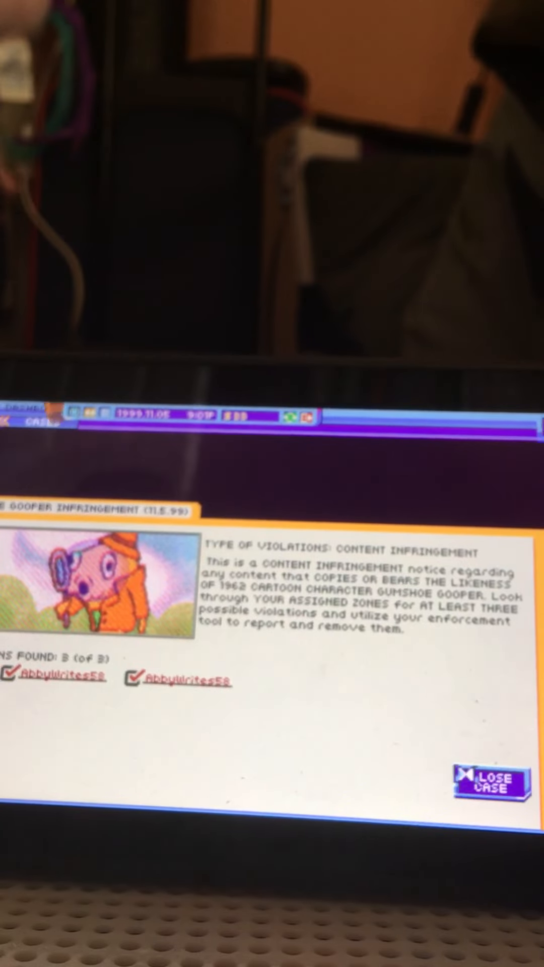
Step: Close the completed Gooper infringement case
left_click(495, 795)
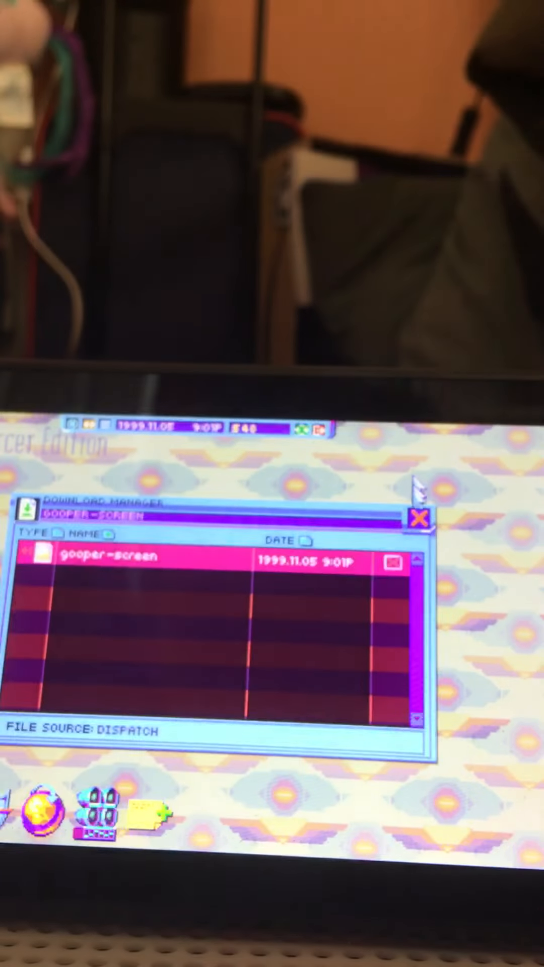
Step: View the gooper-screen file, close the download manager and dismiss the empty recycle bin notice
double_click(105, 556)
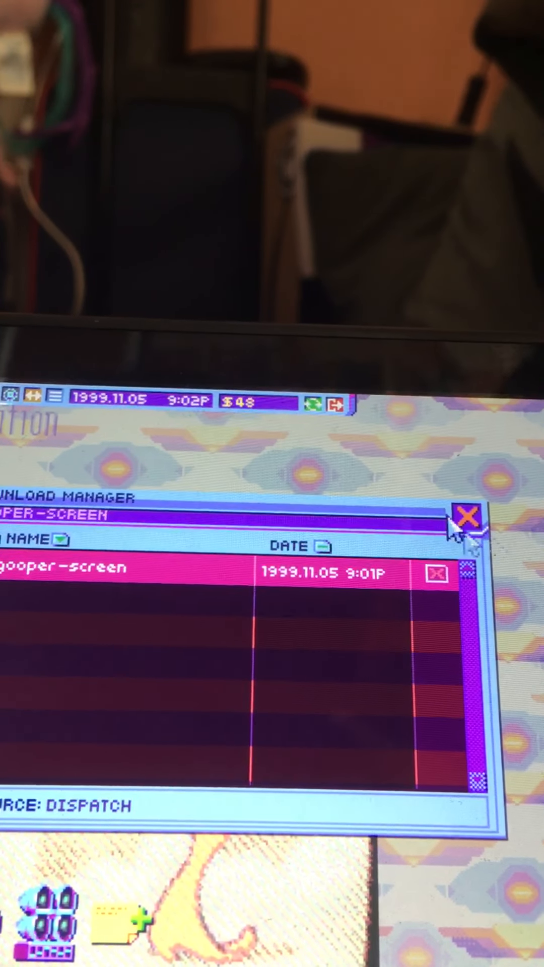
left_click(465, 521)
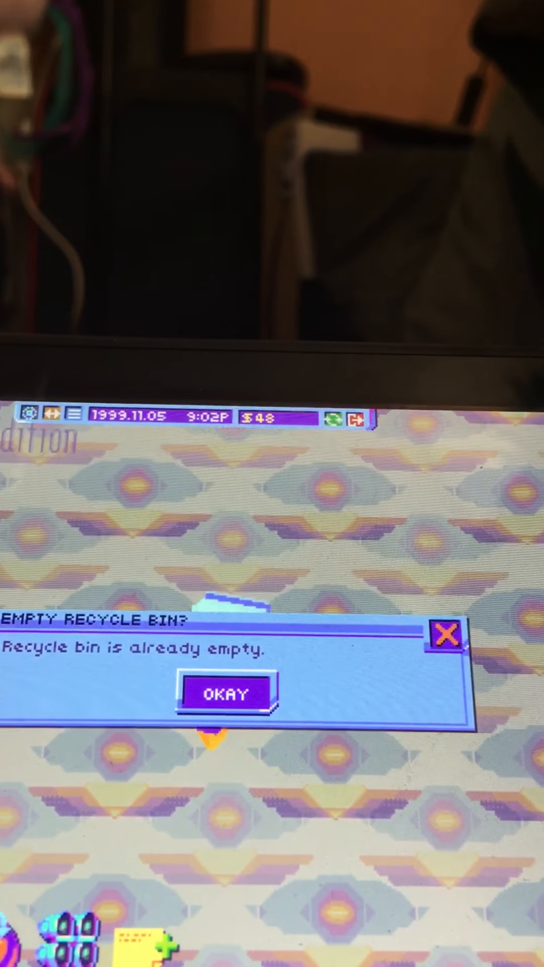
left_click(224, 693)
type("SUBSCRIBE TO")
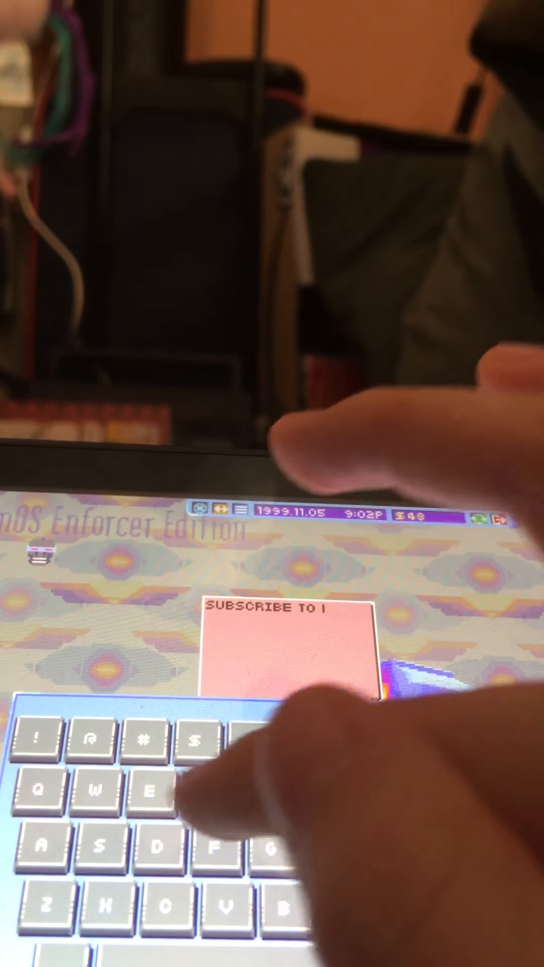
Step: Write the subscribe message on a desktop sticky note and request log off
type("NIN")
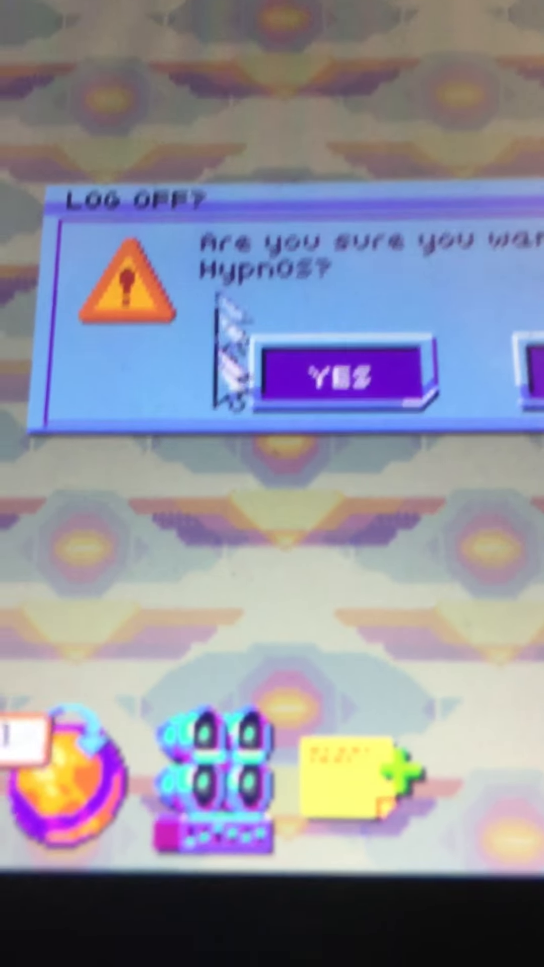
Step: Confirm logging off to return to the enforcer login screen
left_click(342, 375)
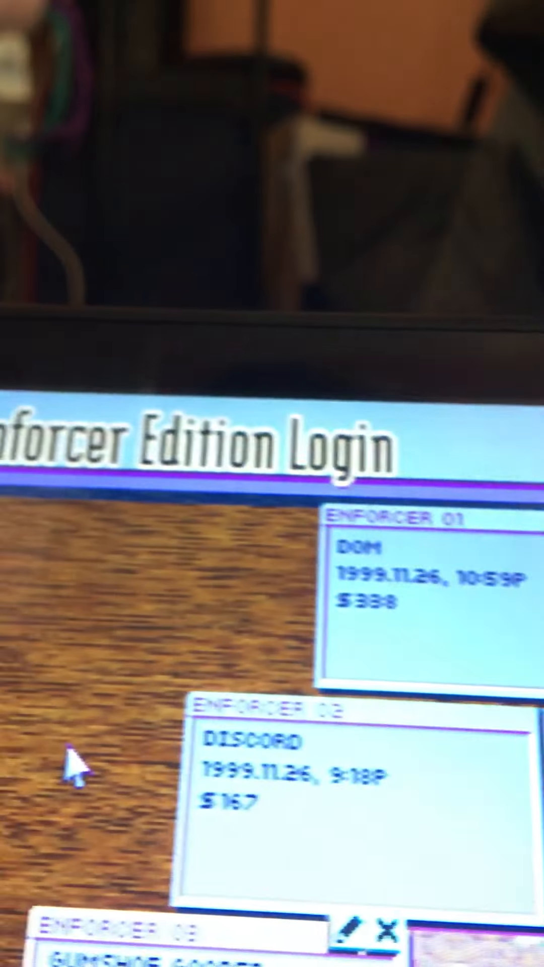